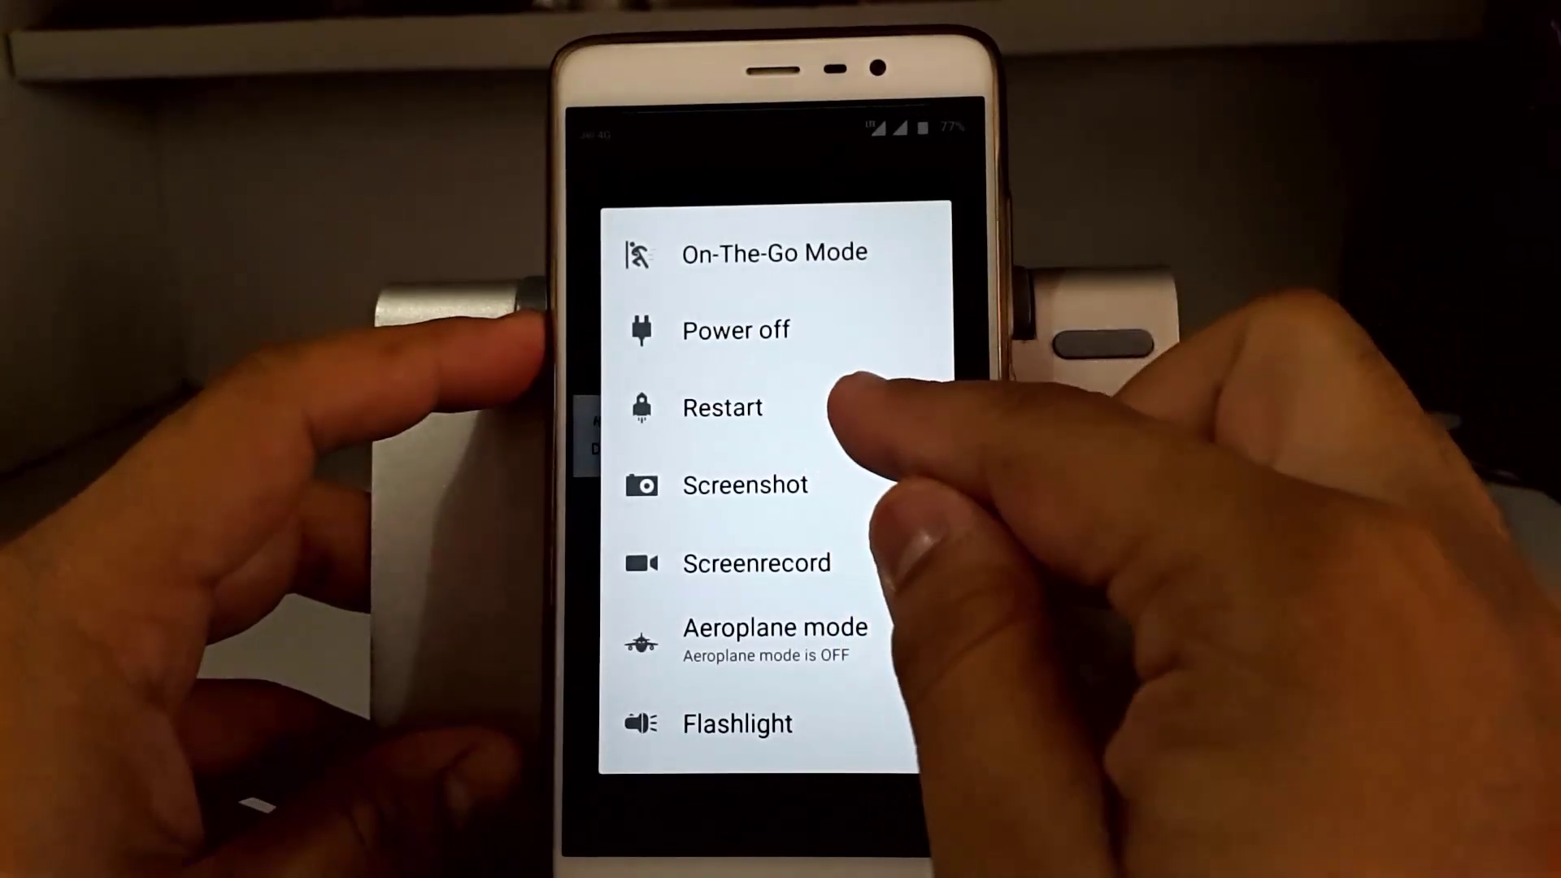
# Step: Open the power menu showing On-The-Go mode, restart, screenshot, screenrecord and flashlight
pyautogui.click(723, 408)
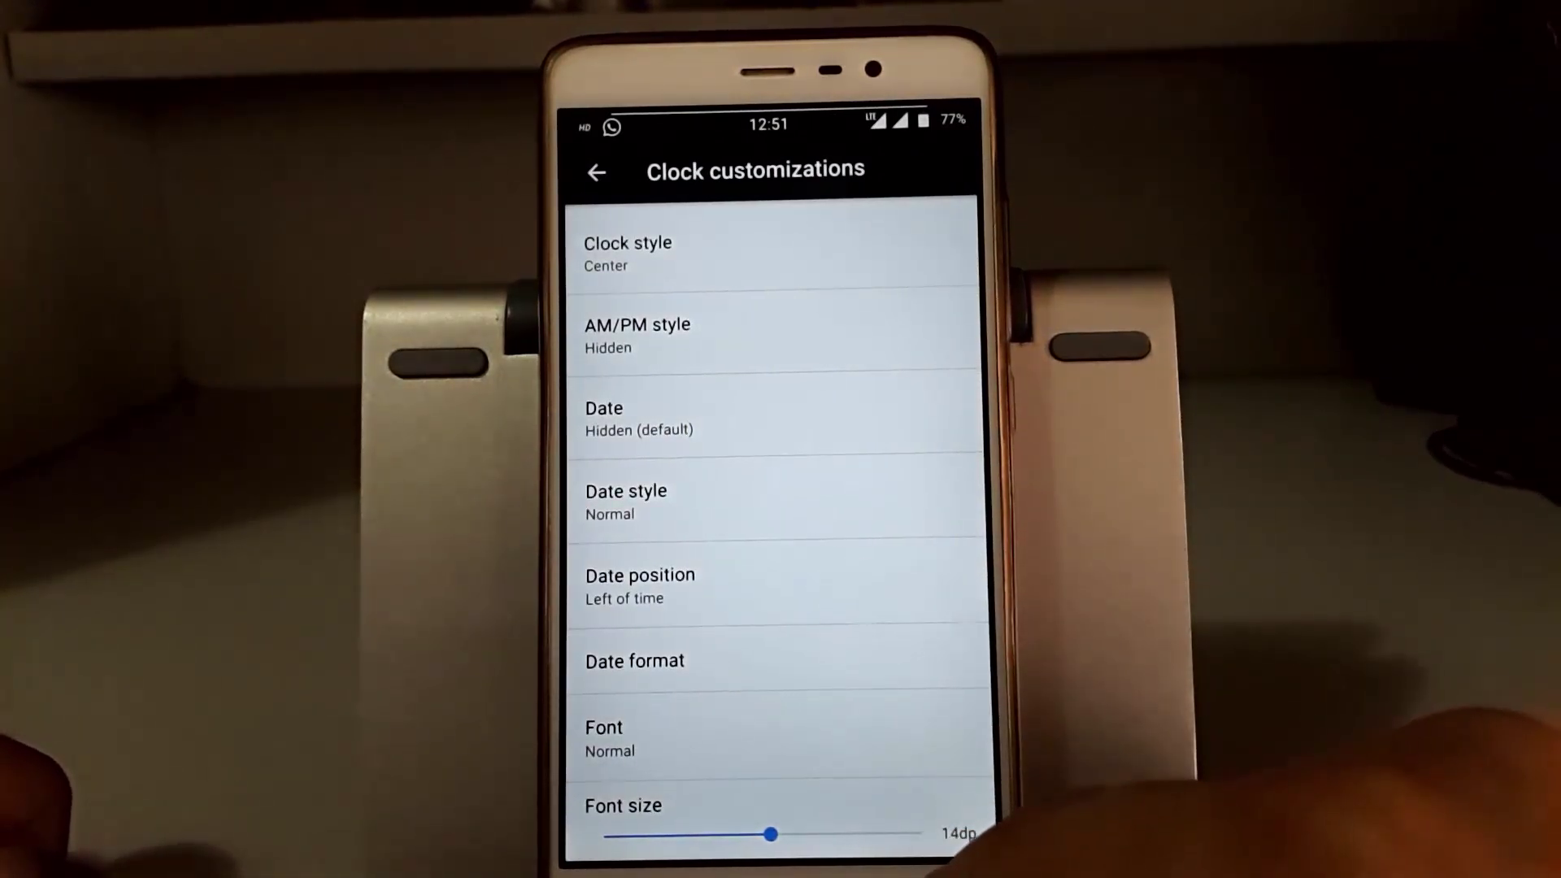
# Step: Review the status bar Clock and Battery options, then show the PANELS tab
pyautogui.click(596, 170)
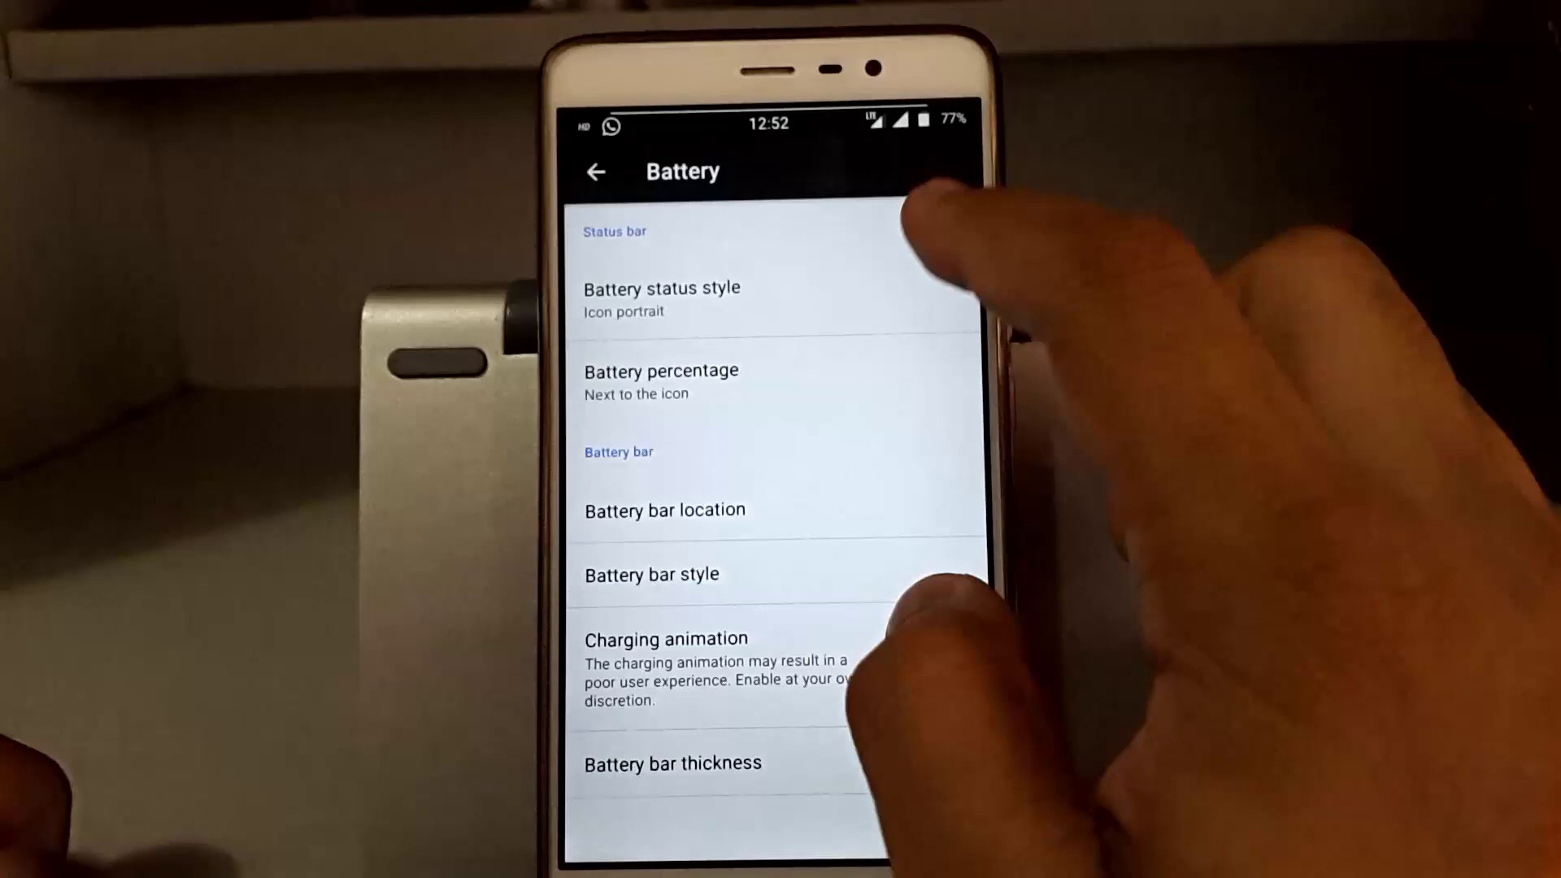
pyautogui.click(663, 371)
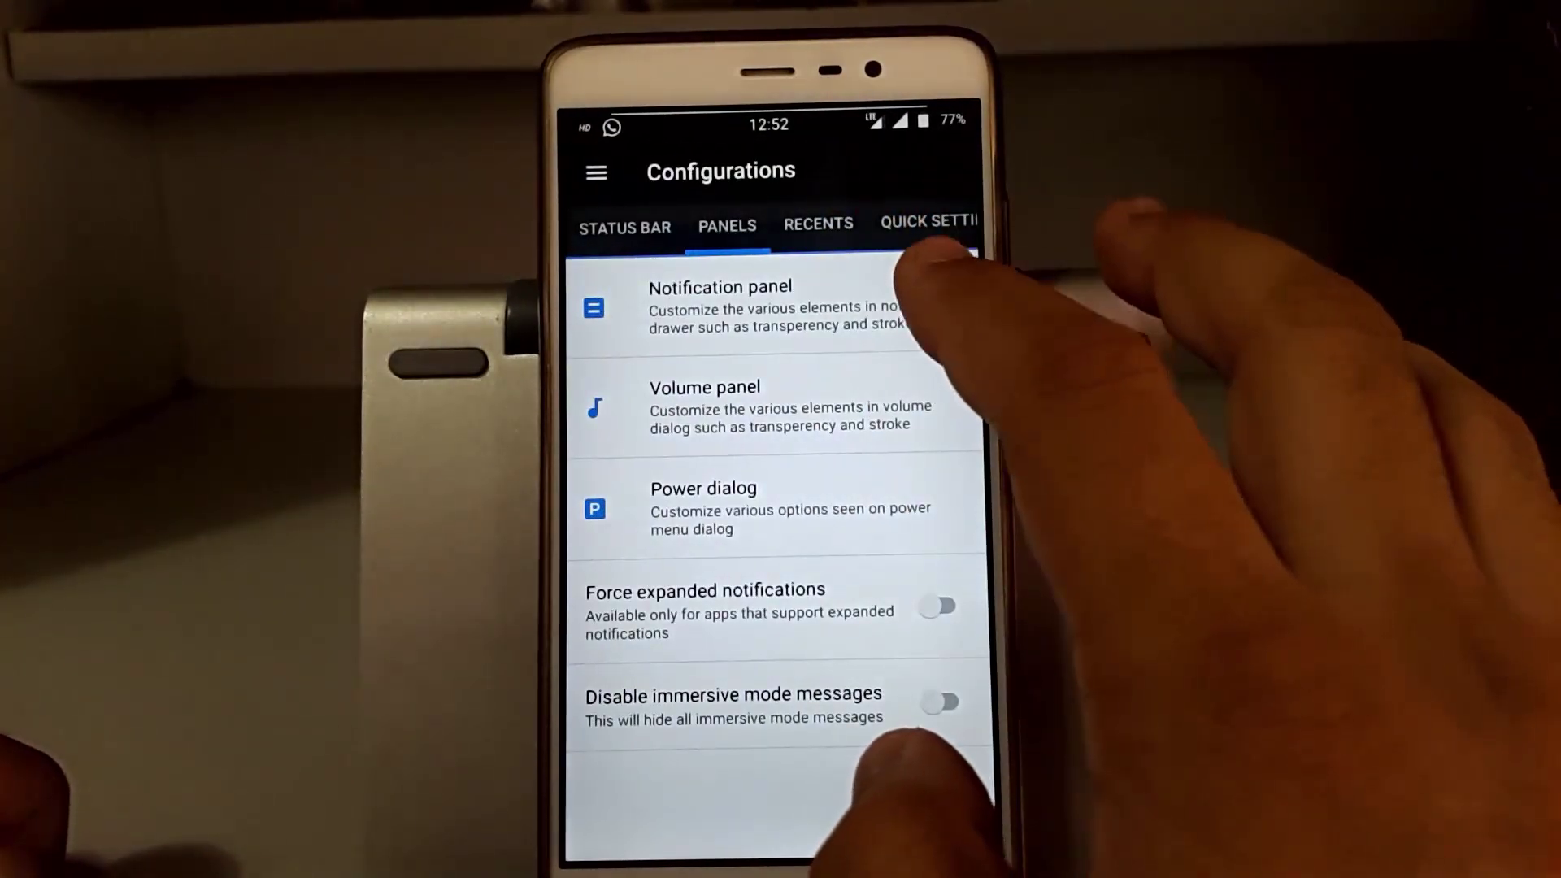
# Step: View the power dialog transparency and dim sliders, then show the RECENTS tab
pyautogui.click(719, 306)
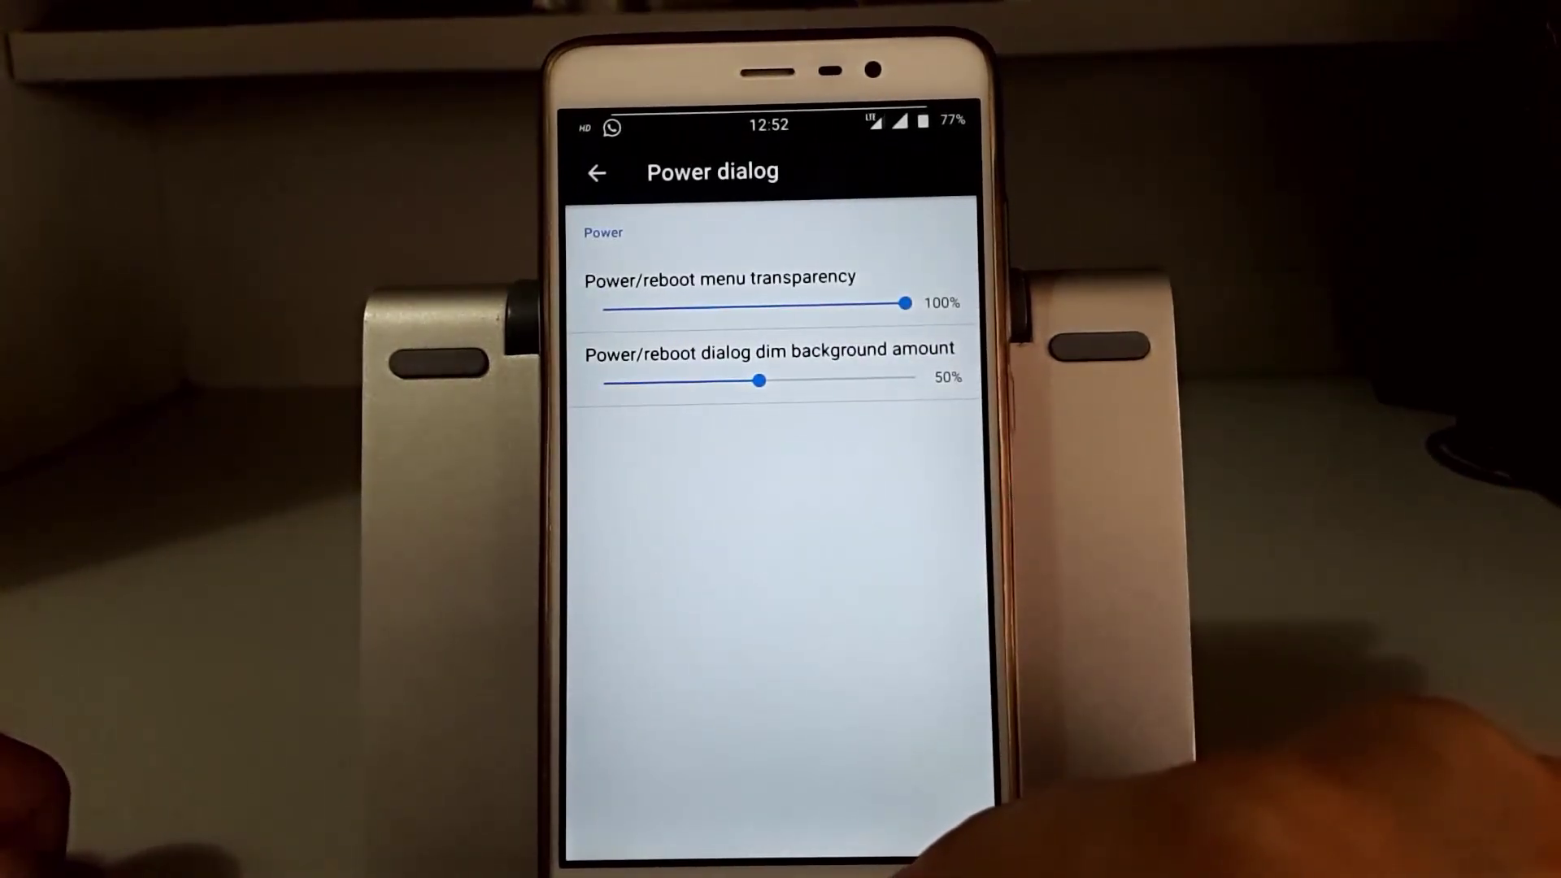
pyautogui.click(597, 172)
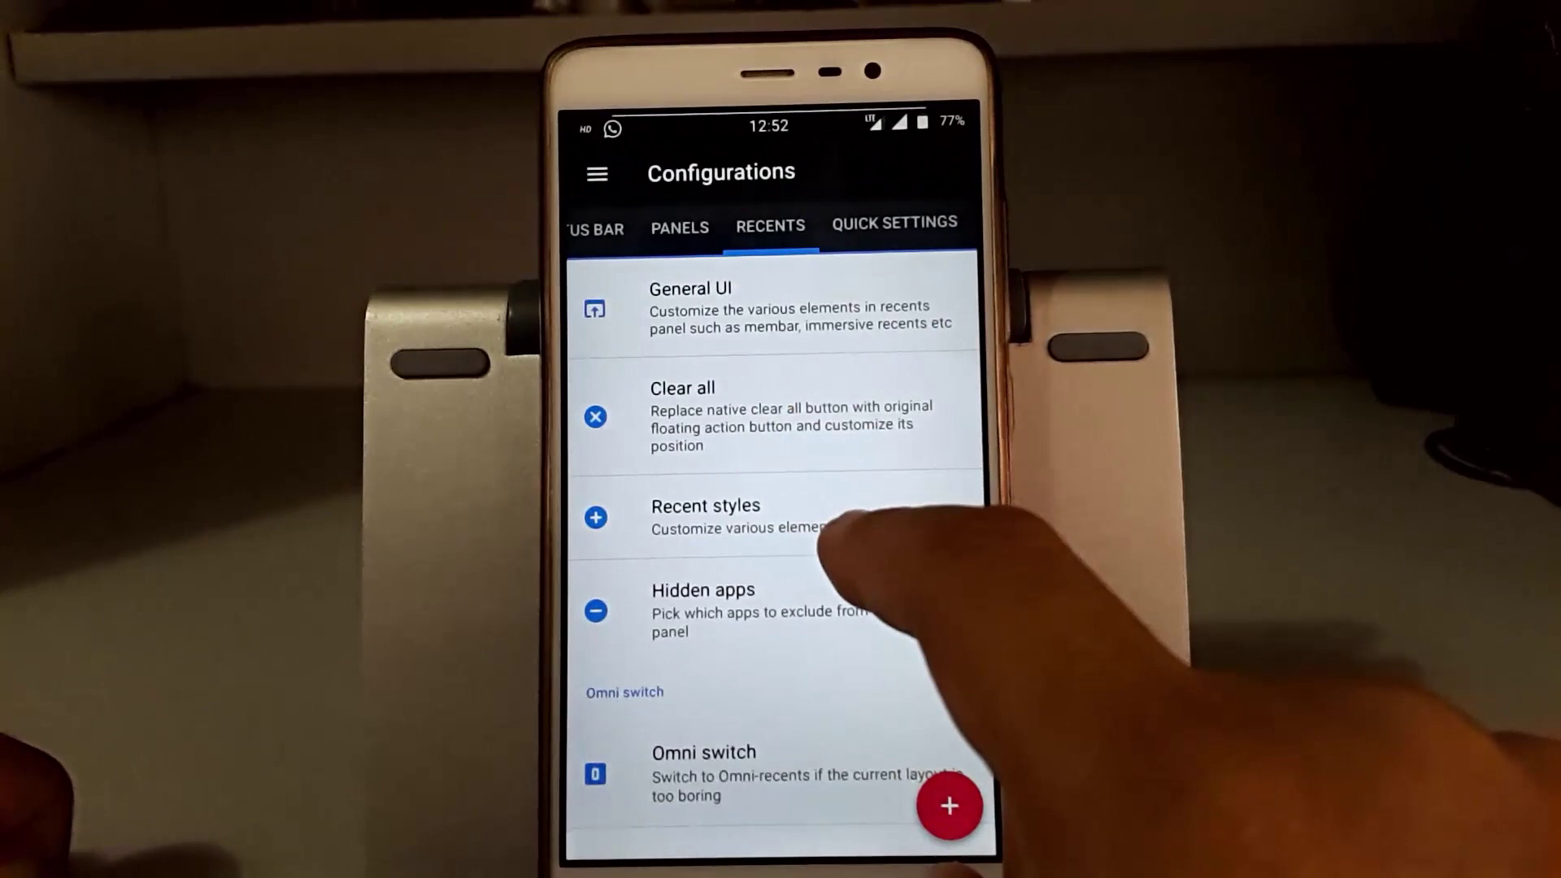
# Step: Open Recent styles and scroll through the clear all and memory bar colour options
pyautogui.click(706, 506)
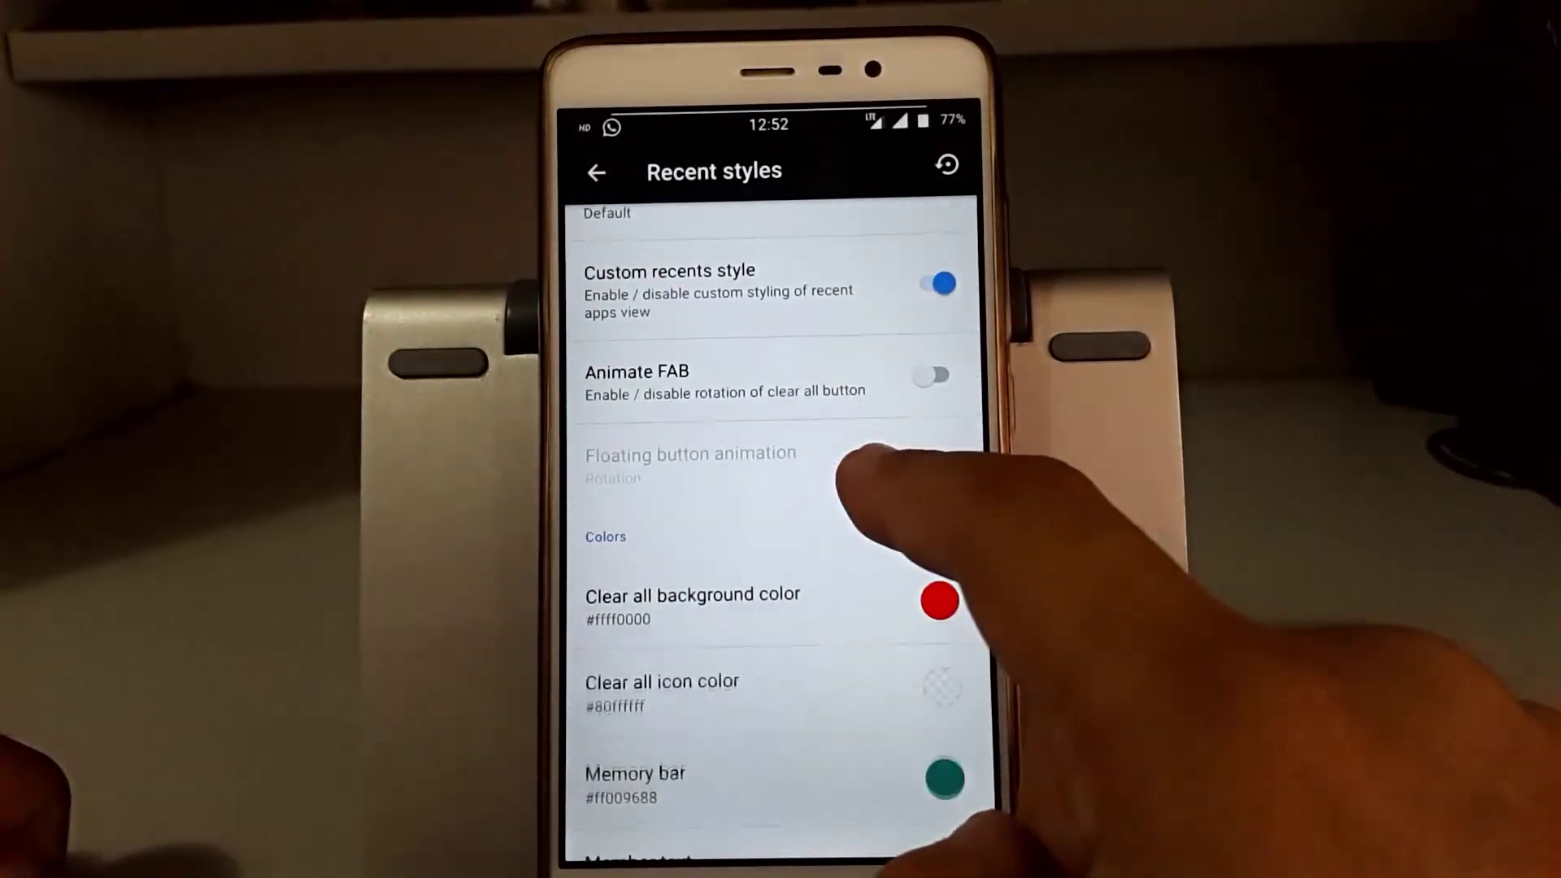
pyautogui.scroll(-3)
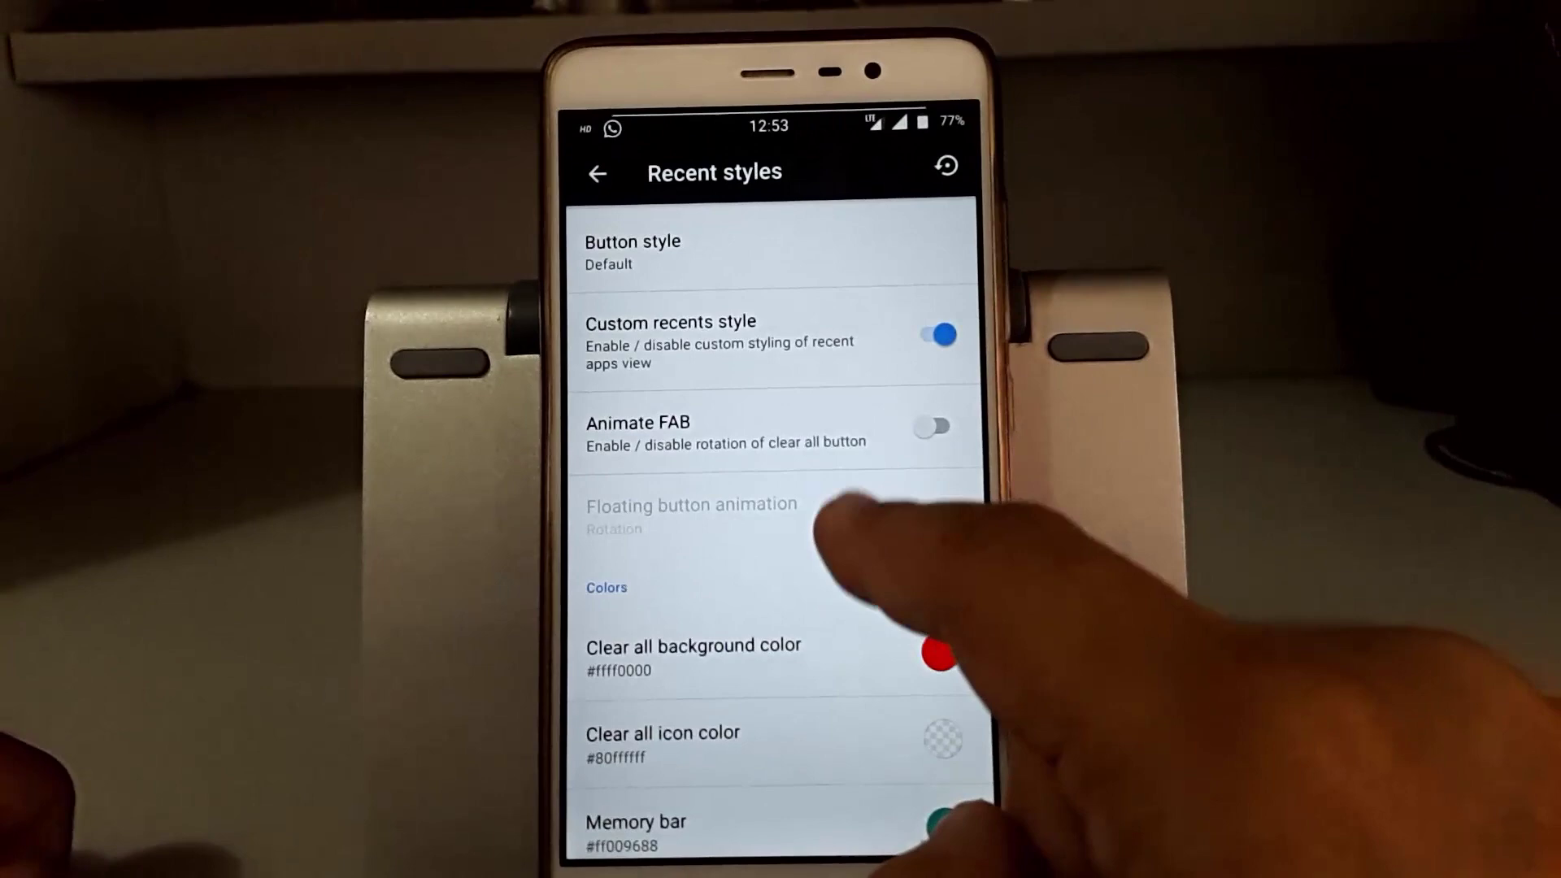
pyautogui.scroll(-3)
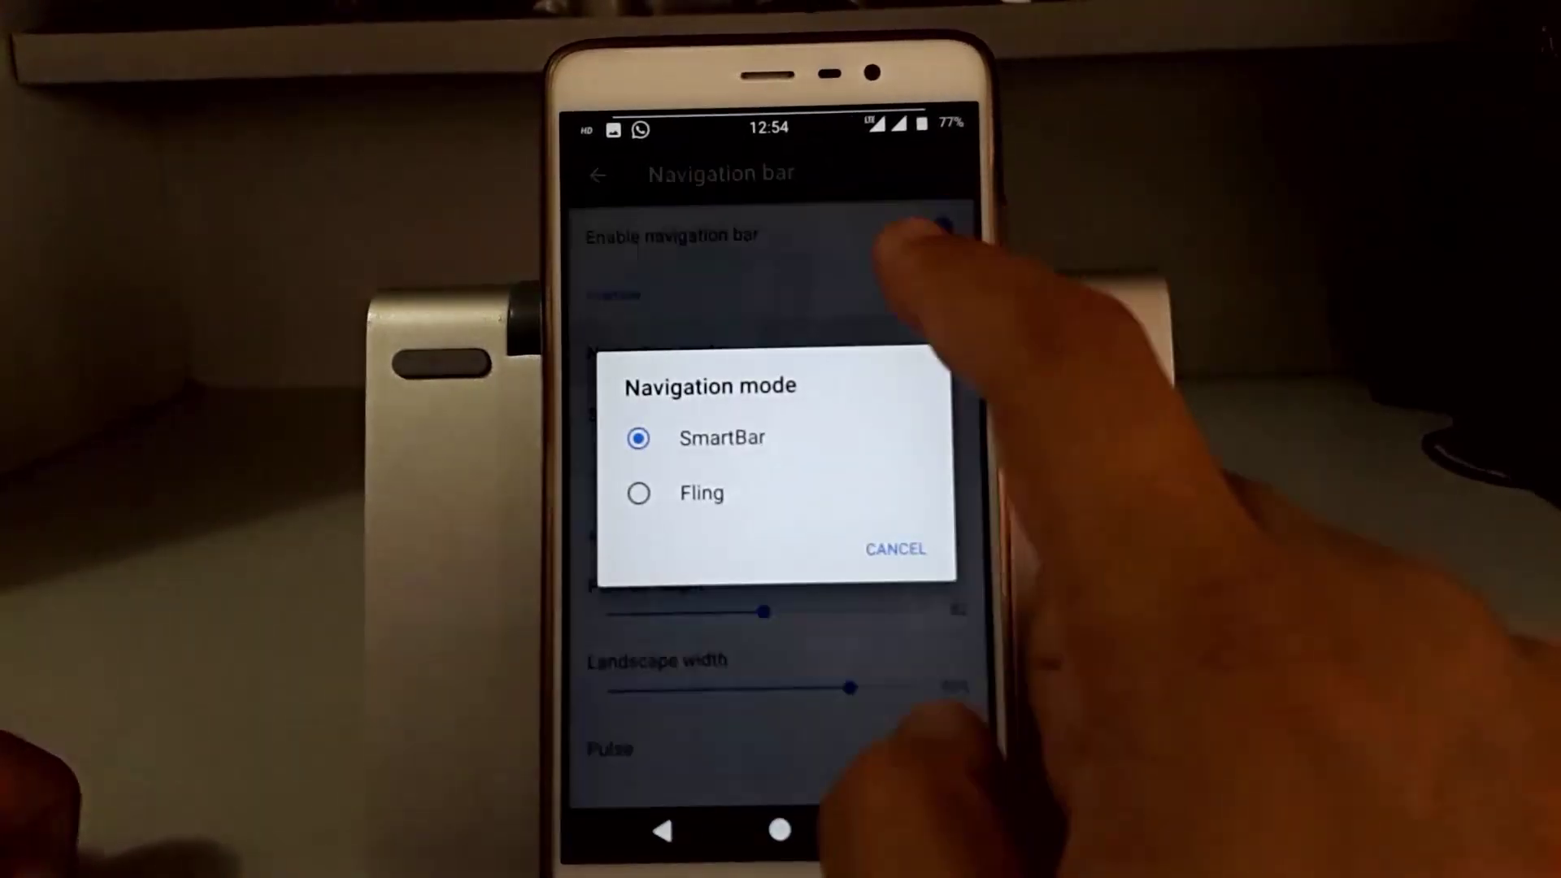
# Step: Show the Navigation mode dialog offering SmartBar or Fling for the navigation bar
pyautogui.click(895, 549)
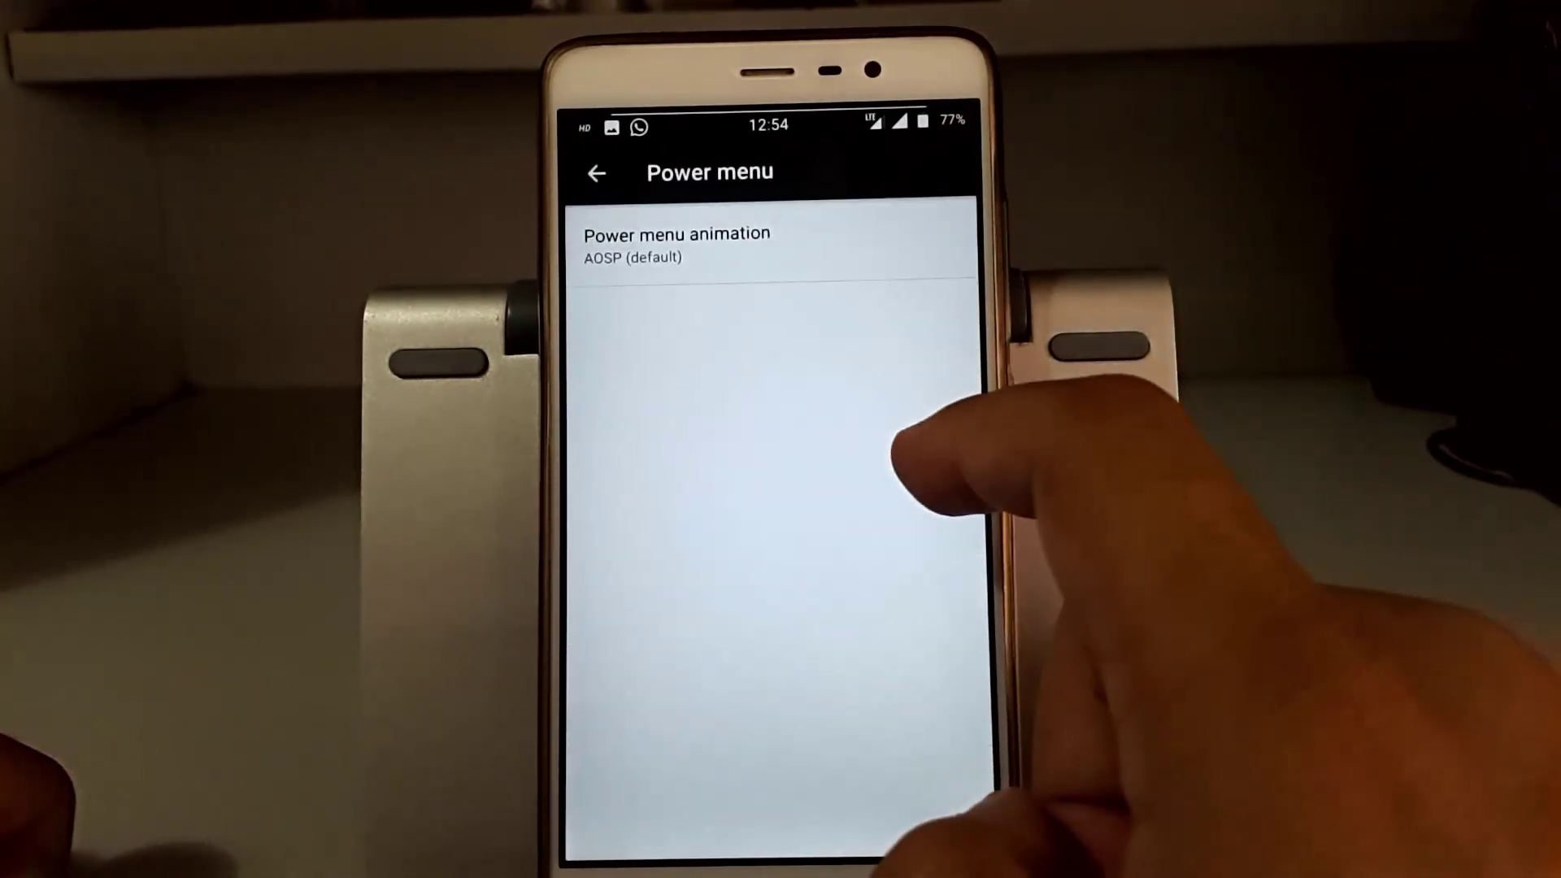
# Step: View the Power menu animation setting, then scroll through the Interface and Miscellaneous tabs
pyautogui.click(679, 242)
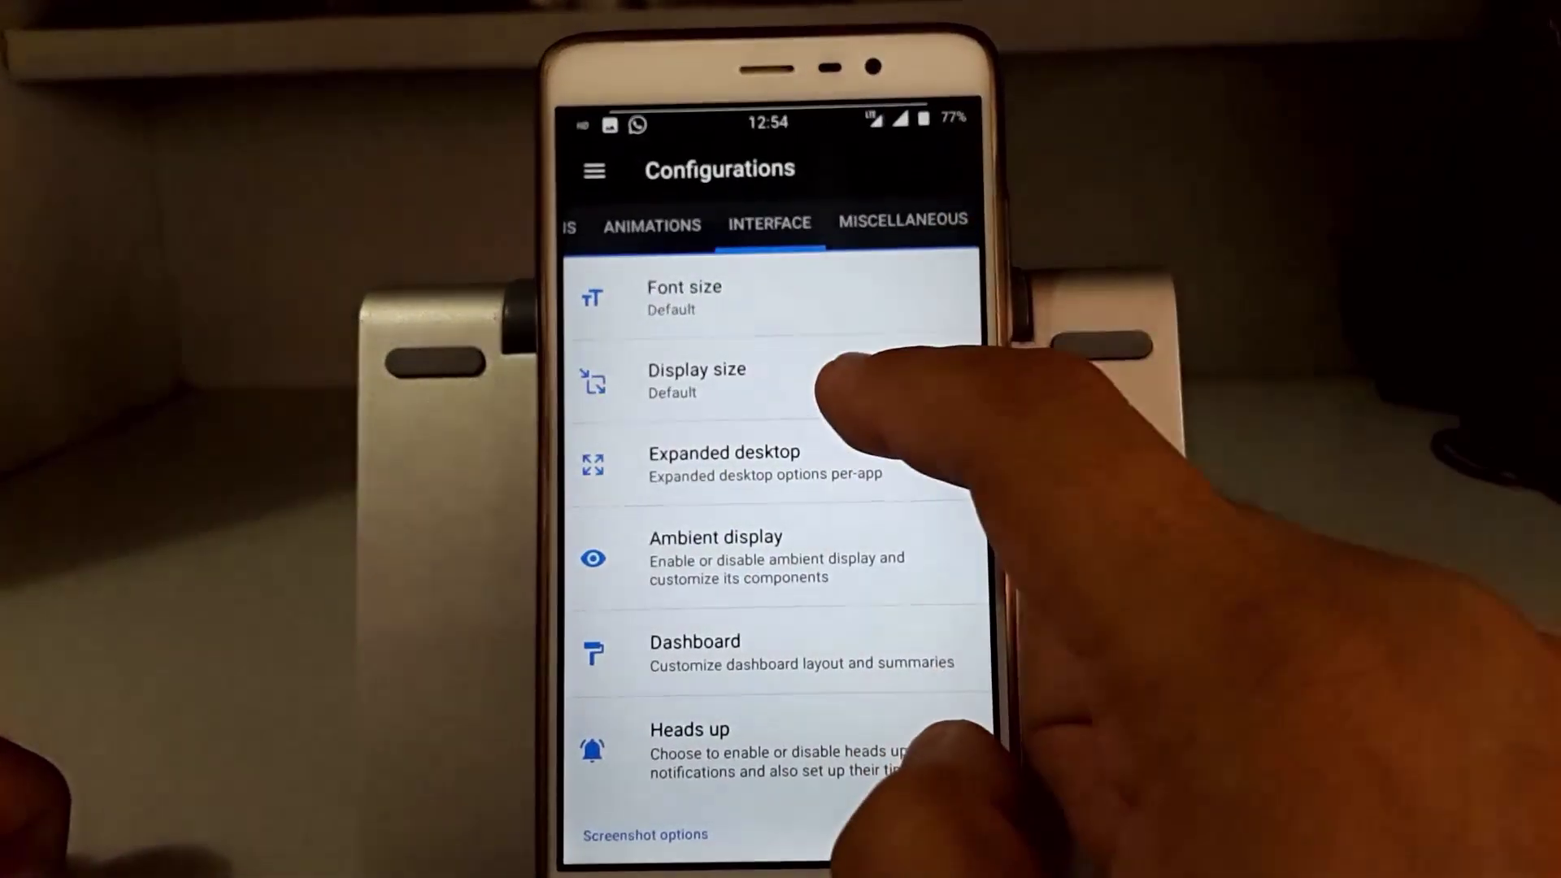
pyautogui.scroll(-3)
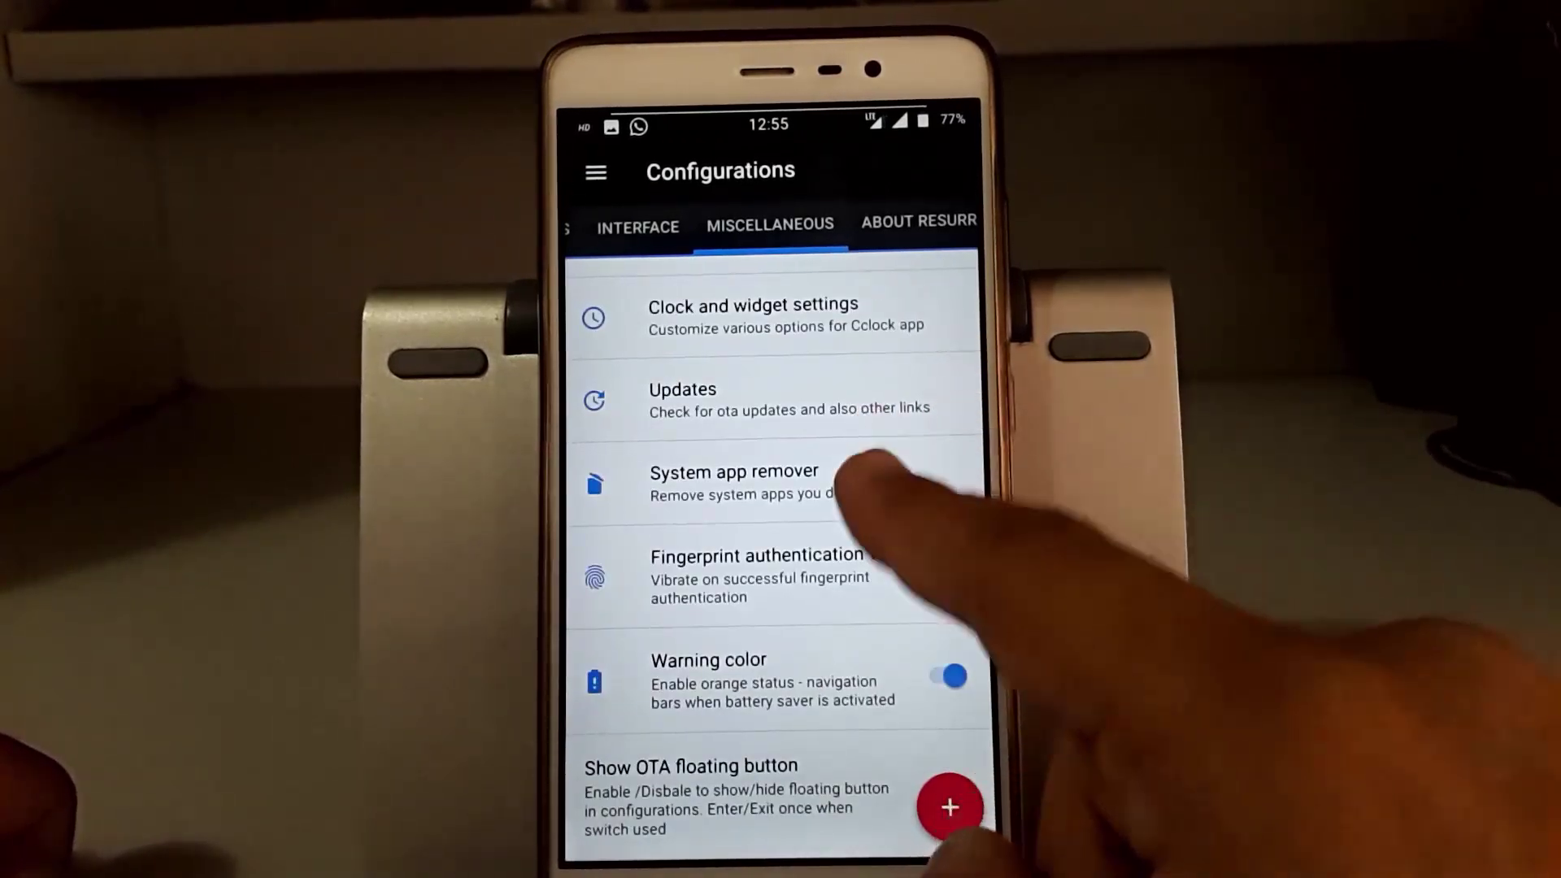
pyautogui.scroll(-3)
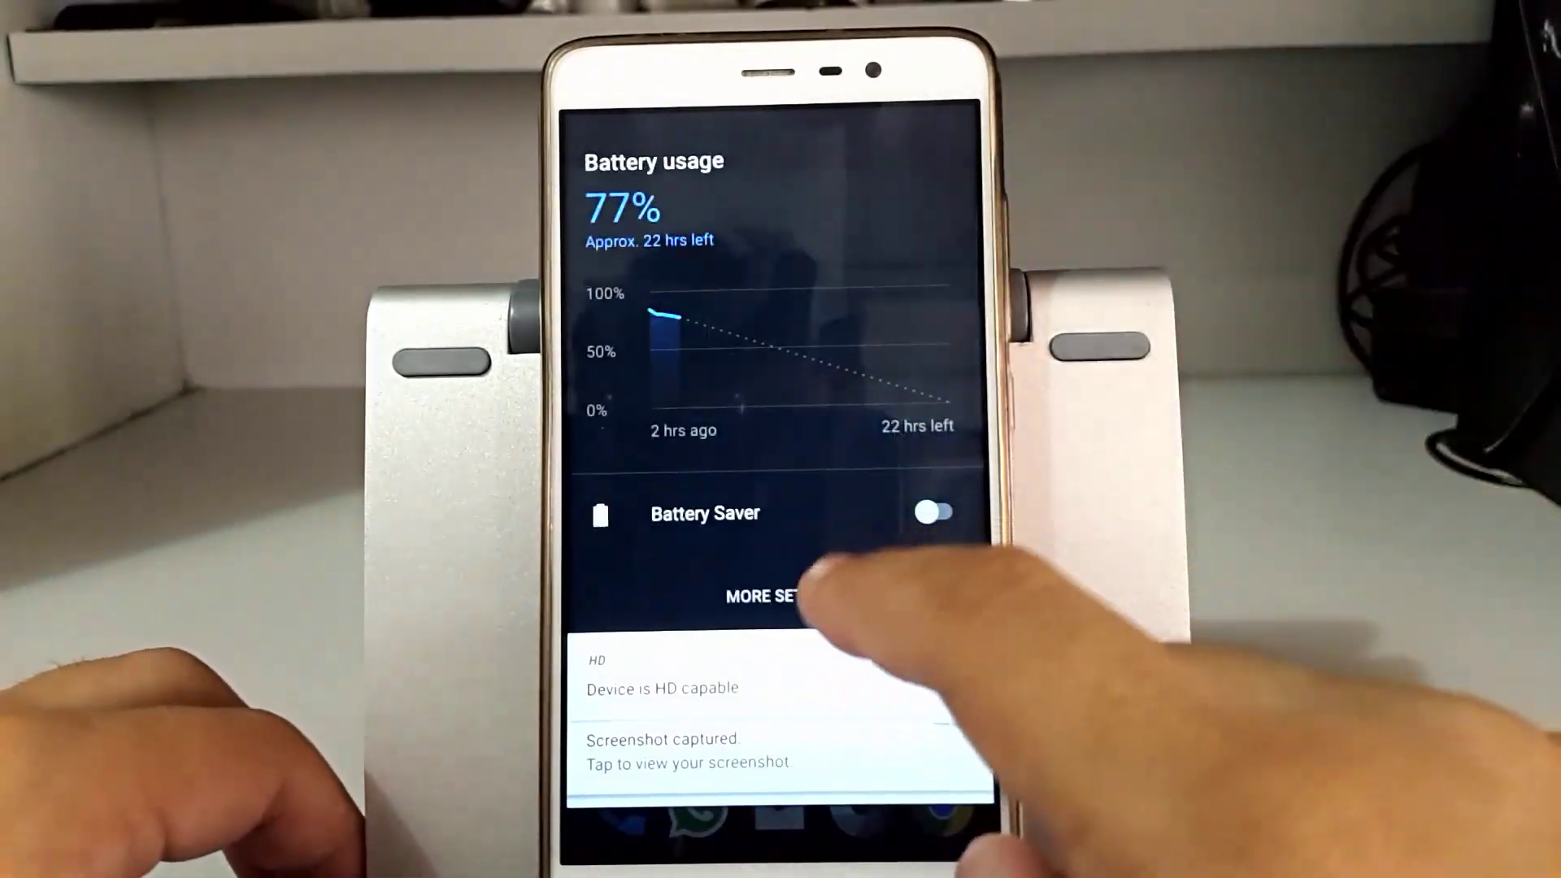
# Step: Open Battery usage from Quick Settings and view Screen usage: 35m 34s, 47 mAh
pyautogui.click(771, 618)
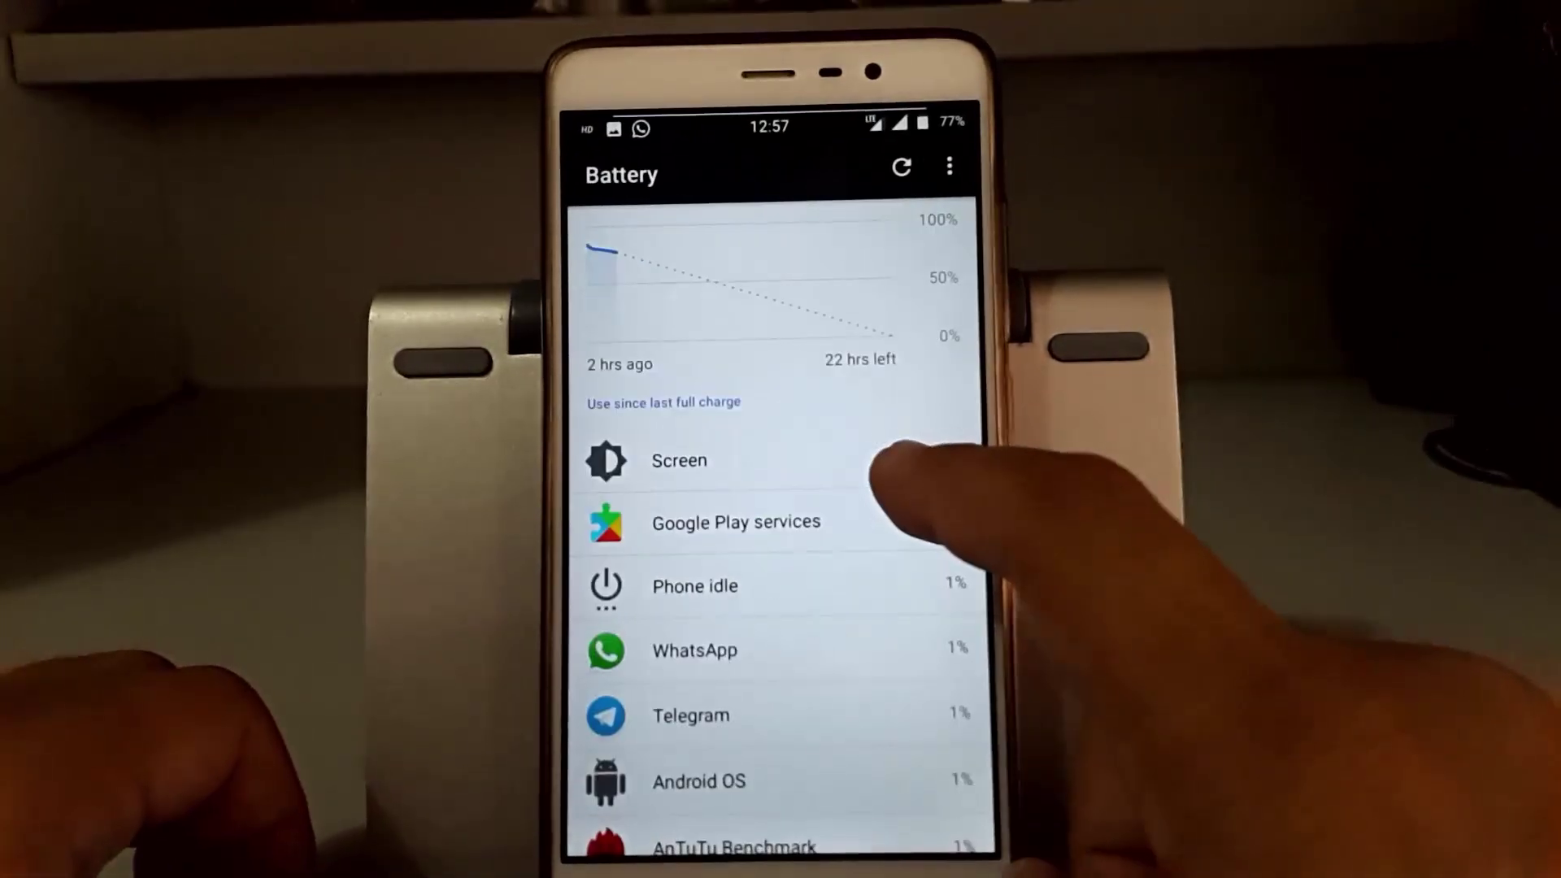
pyautogui.click(679, 461)
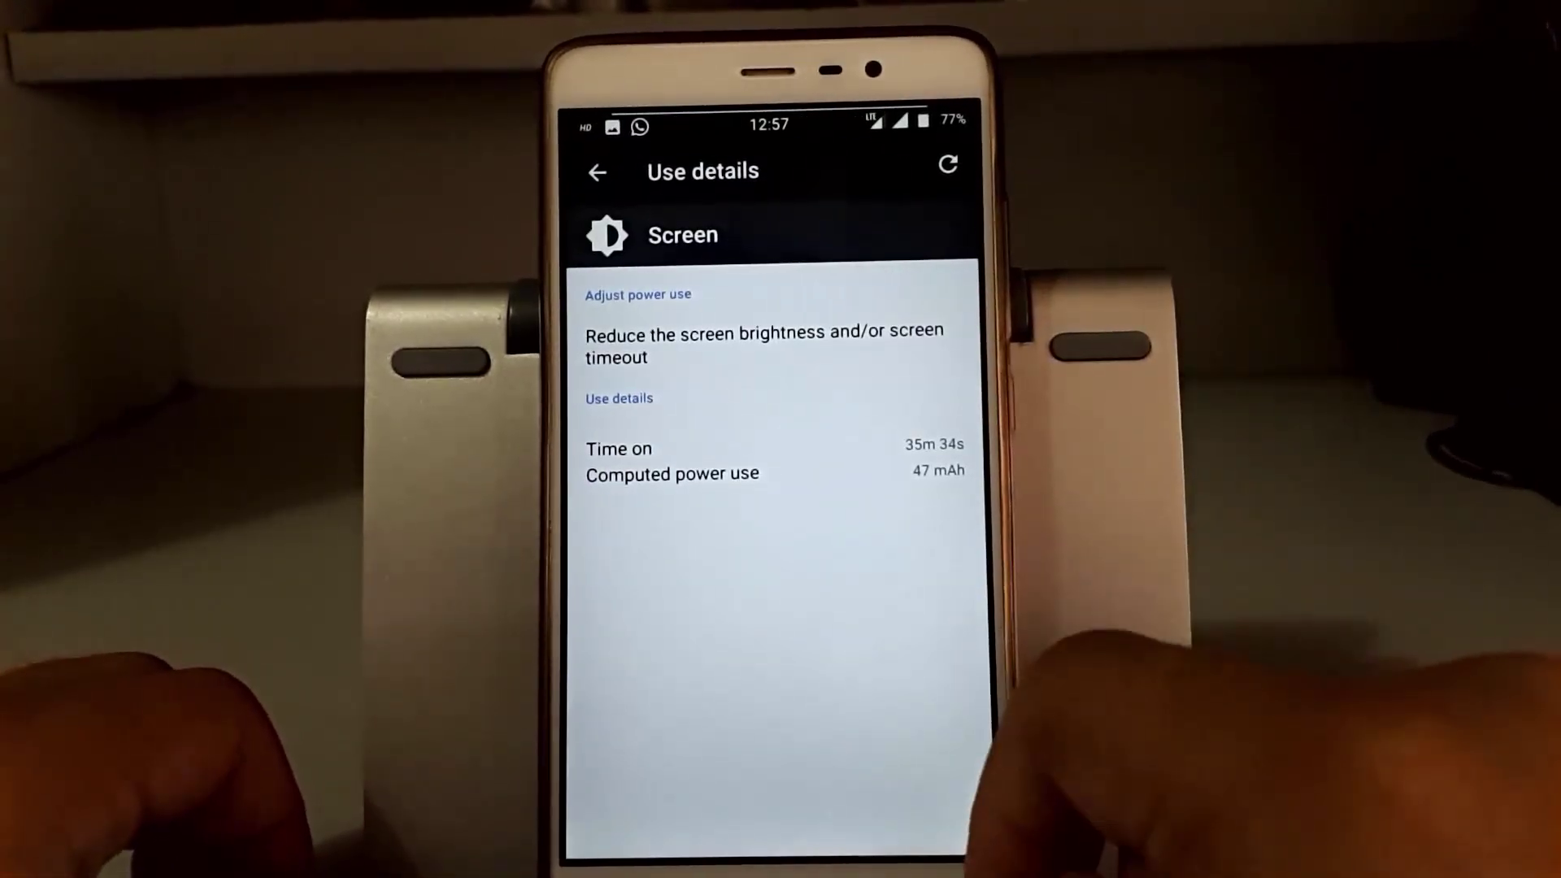